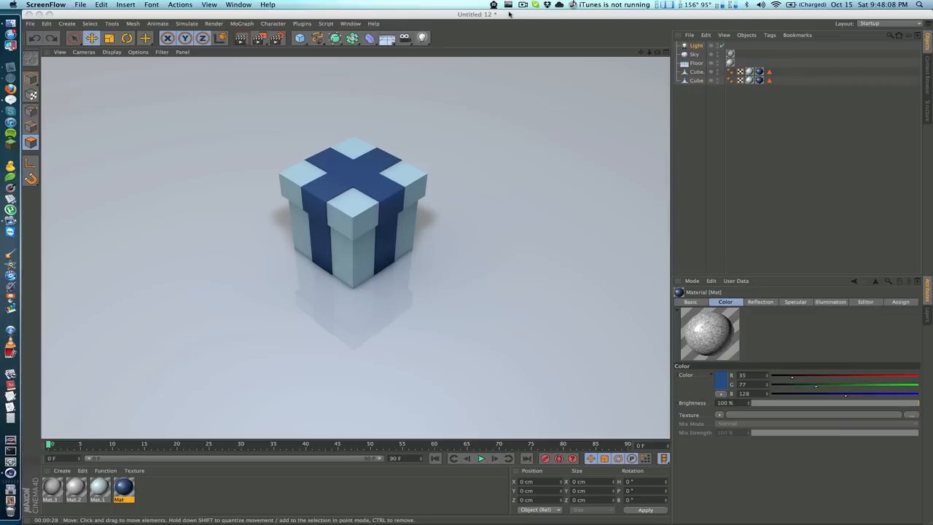
pyautogui.moveTo(346, 201)
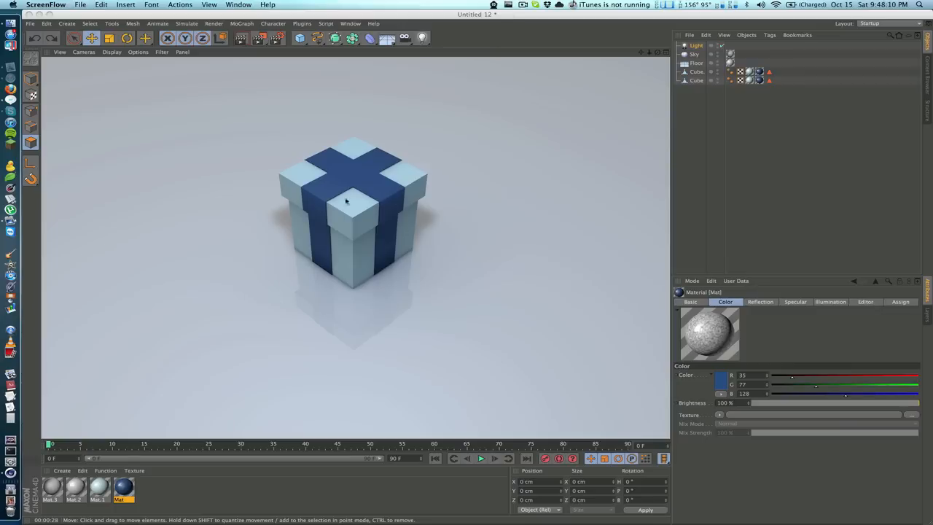
pyautogui.moveTo(466, 161)
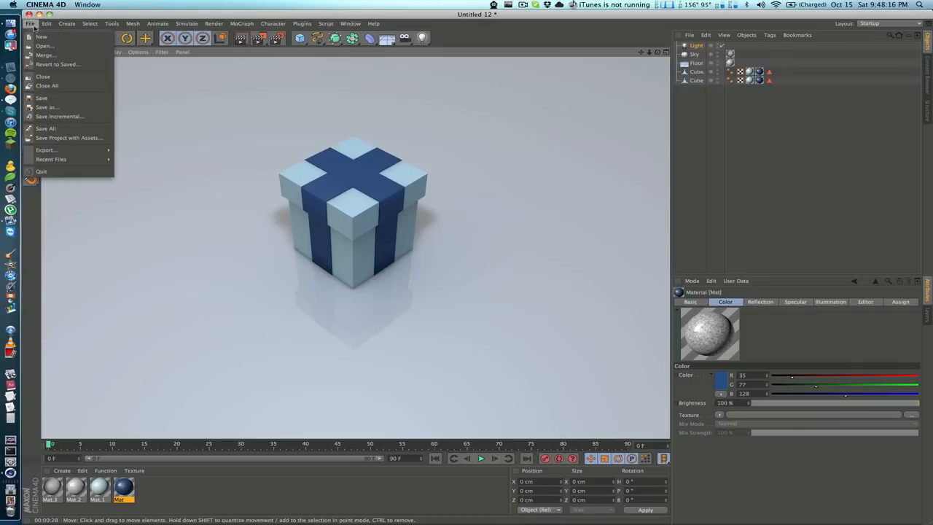
# - Start a new scene with a Cube set to 3 segments on X, Y and Z
pyautogui.click(41, 37)
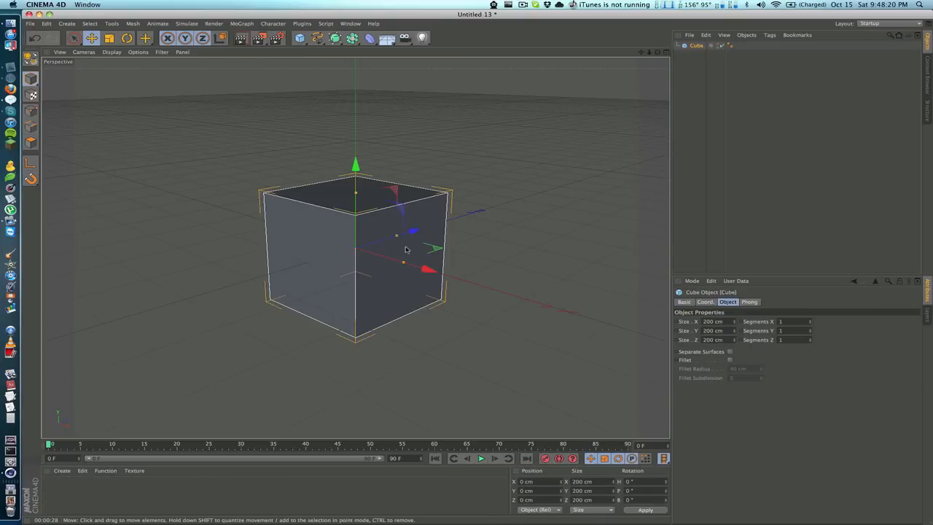
pyautogui.moveTo(365, 277)
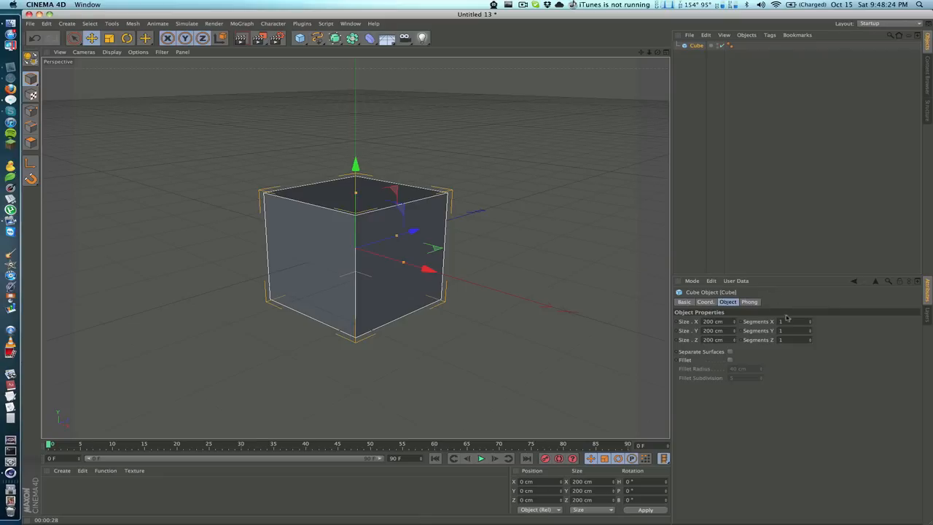
pyautogui.write('3')
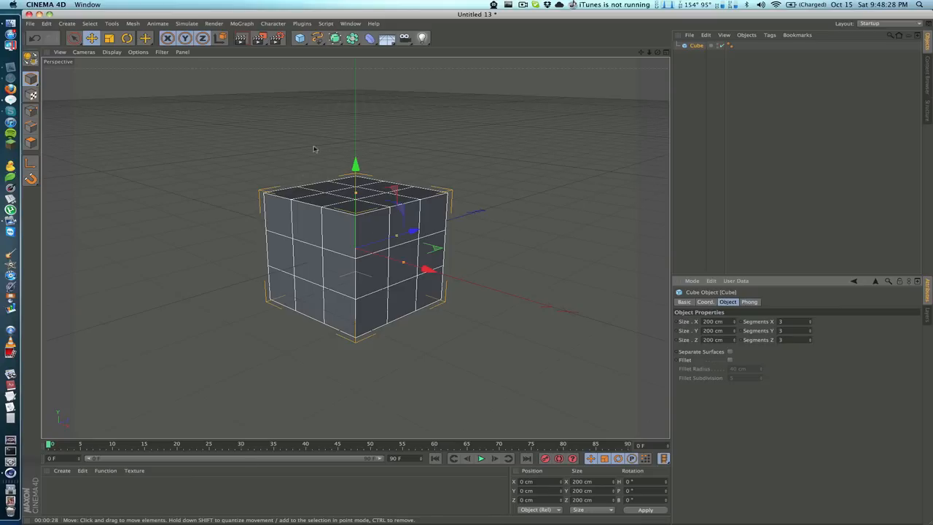
pyautogui.moveTo(363, 191)
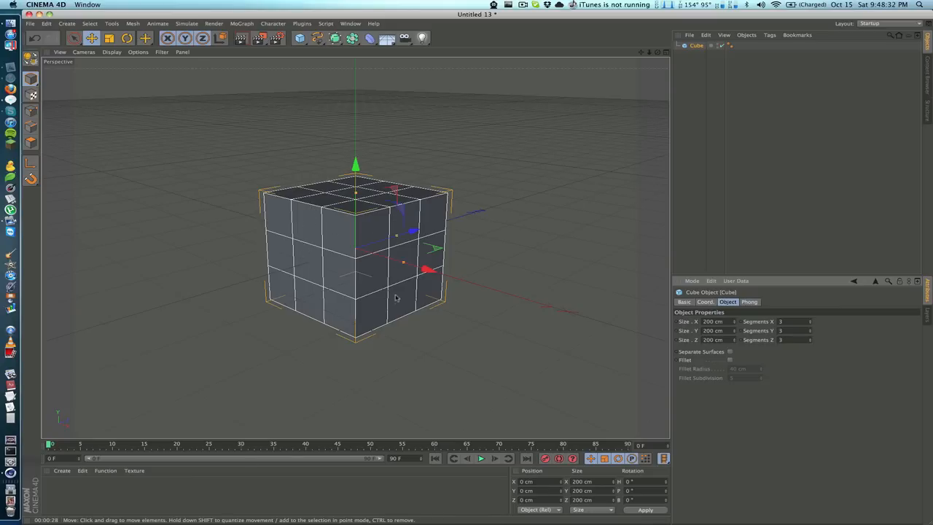
pyautogui.moveTo(265, 120)
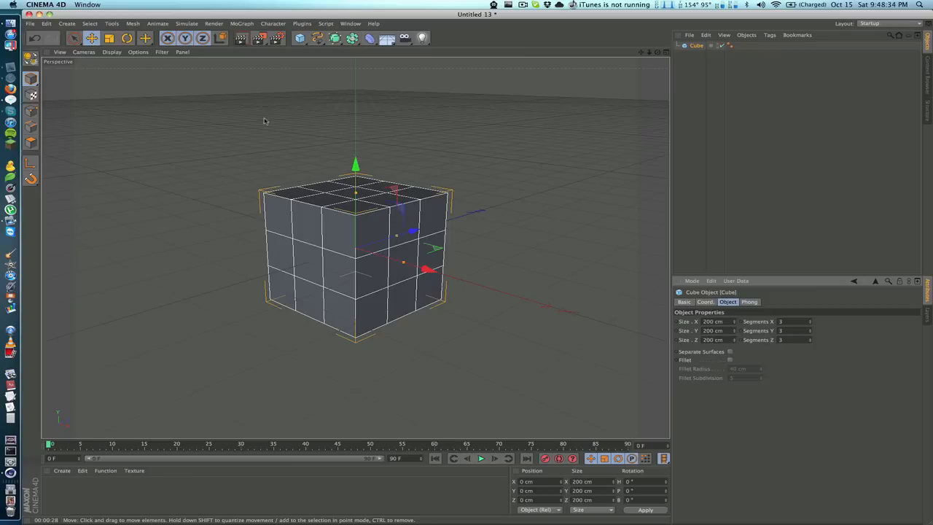
# - Make the 3×3 segmented cube an editable polygon object
pyautogui.click(350, 23)
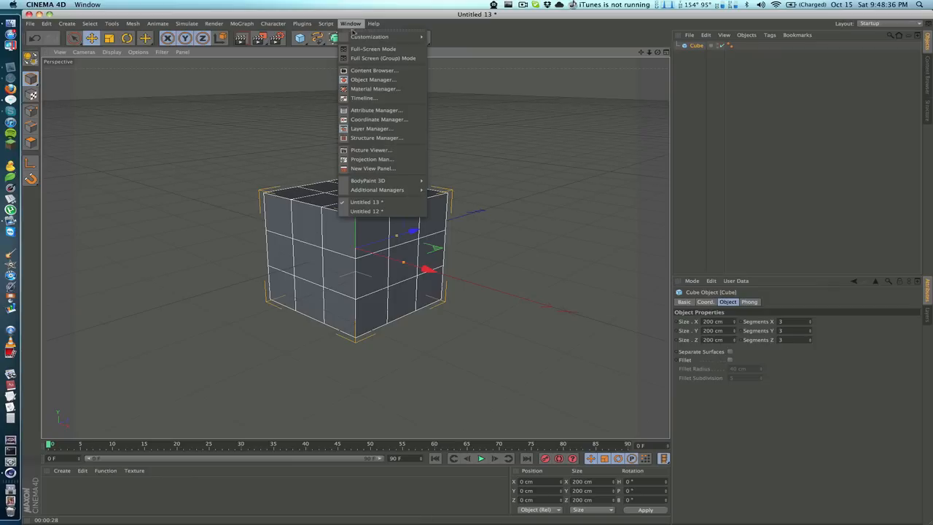
pyautogui.click(365, 212)
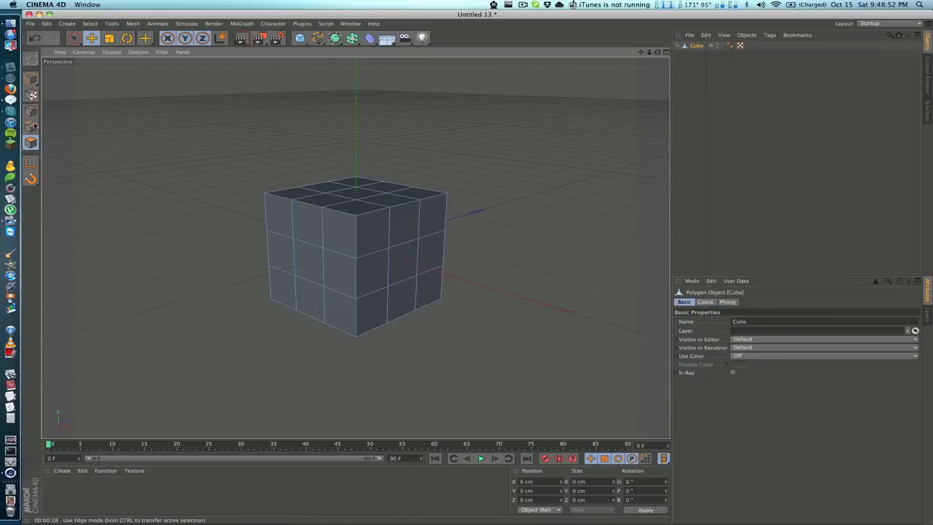
pyautogui.click(400, 222)
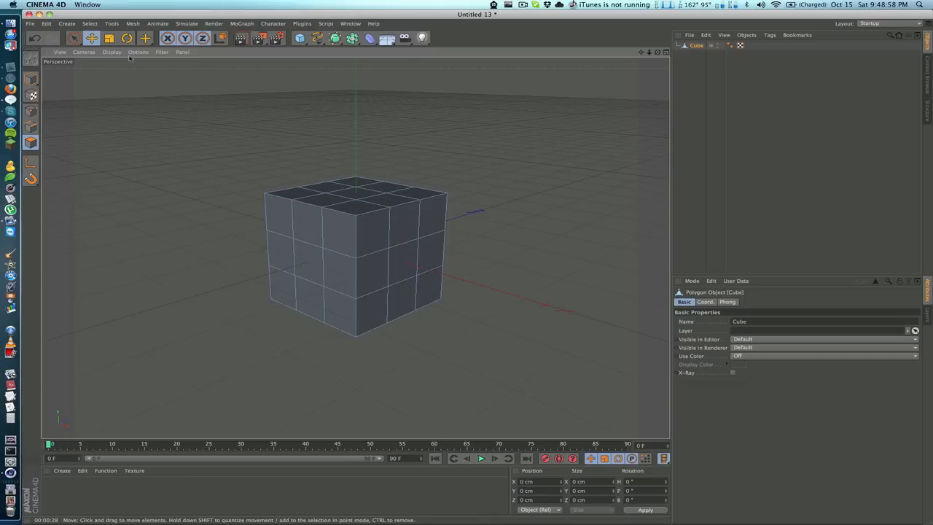
# - Use Loop Selection to pick the two crossing middle polygon loops as the ribbon
pyautogui.click(89, 23)
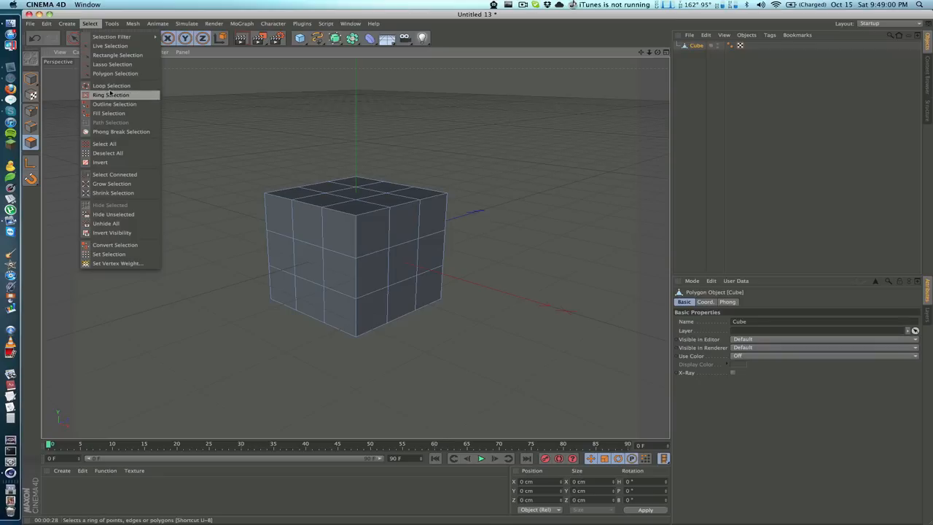
pyautogui.click(111, 85)
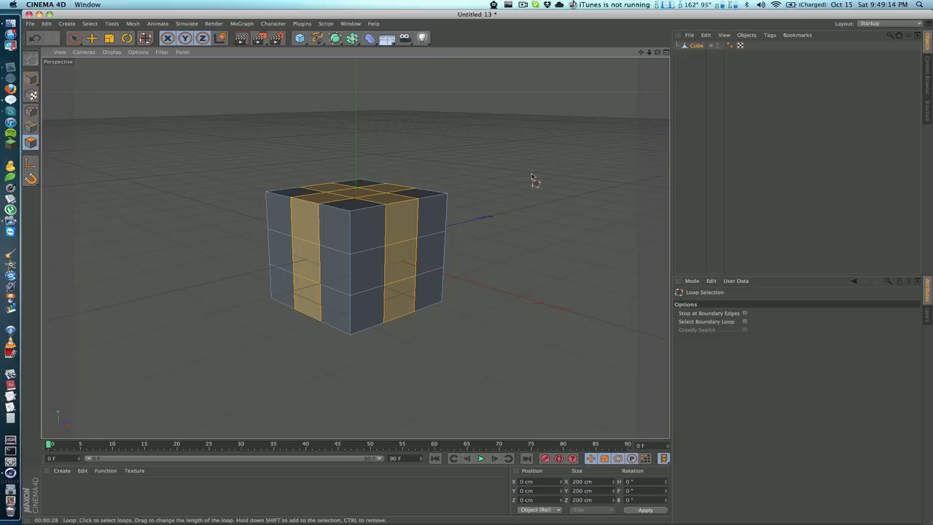
# - Extrude and Smooth Shift the selected ribbon loops so they protrude from the box
pyautogui.rightClick(533, 180)
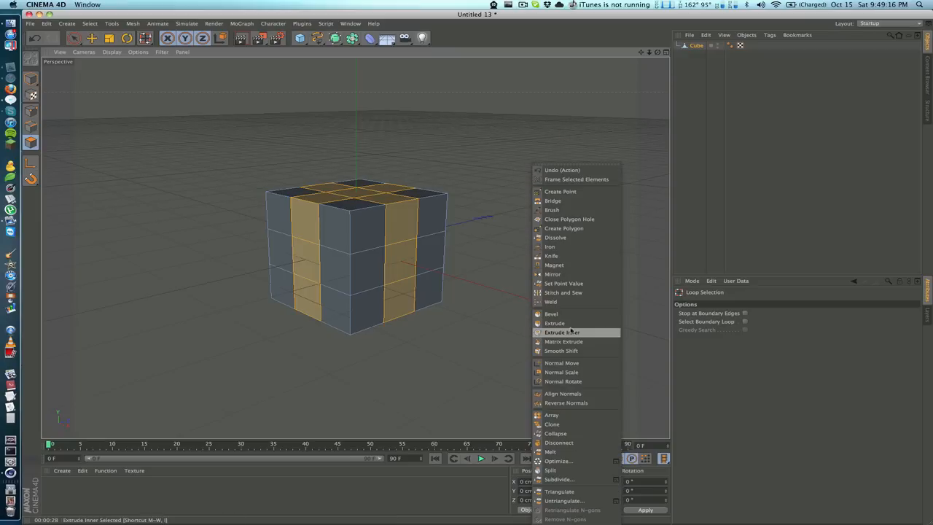
pyautogui.click(554, 323)
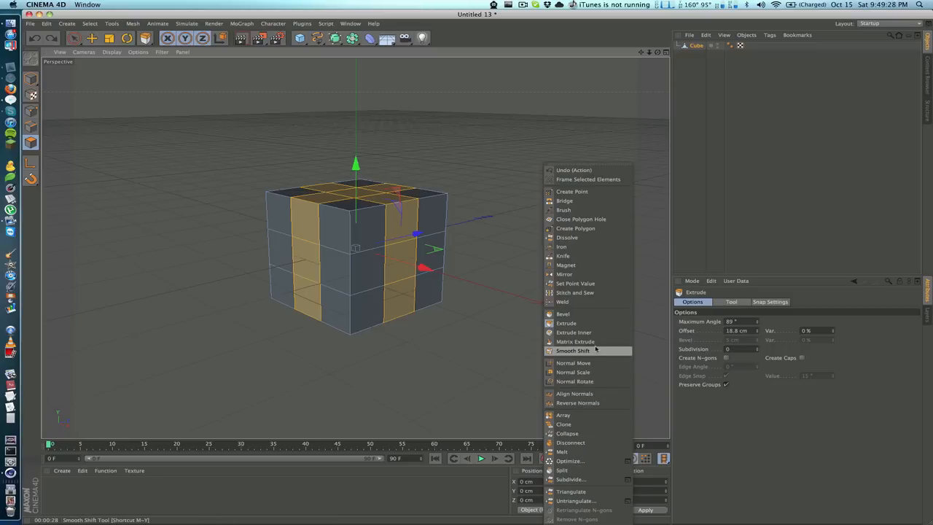
pyautogui.click(573, 351)
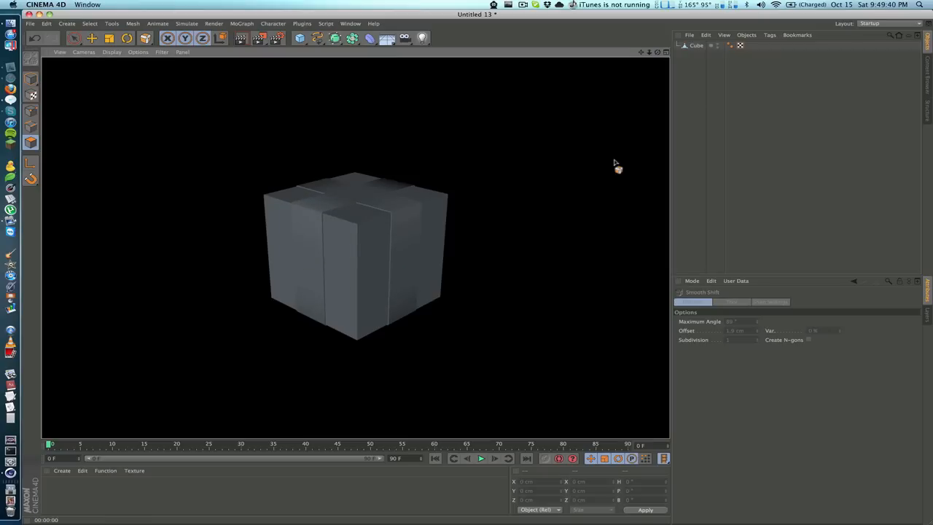
pyautogui.moveTo(390, 259)
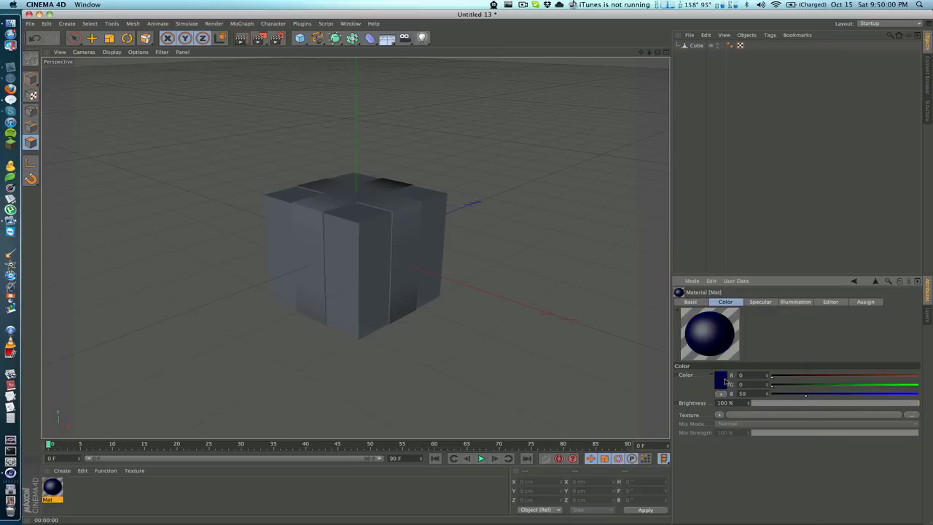
# - Create a dark blue material (RGB 37/51/108) and apply it to the Cube
pyautogui.click(711, 375)
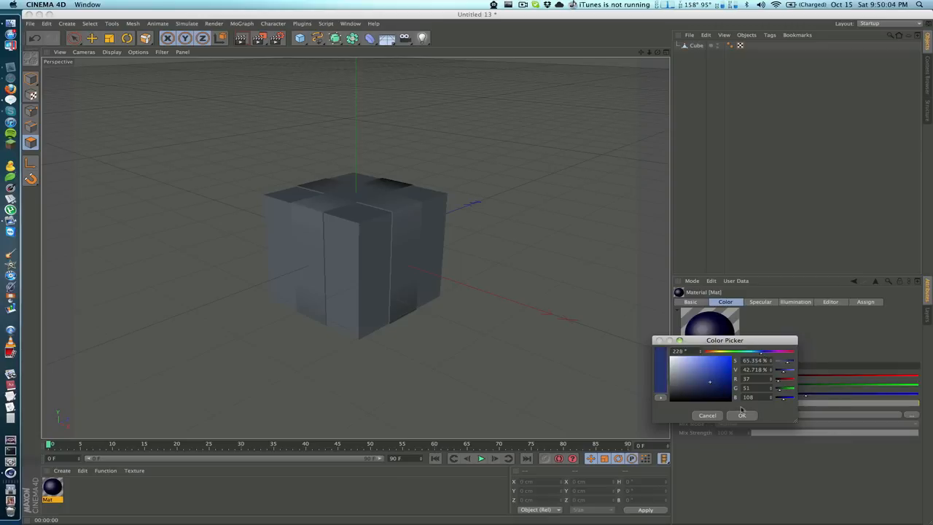
pyautogui.click(742, 415)
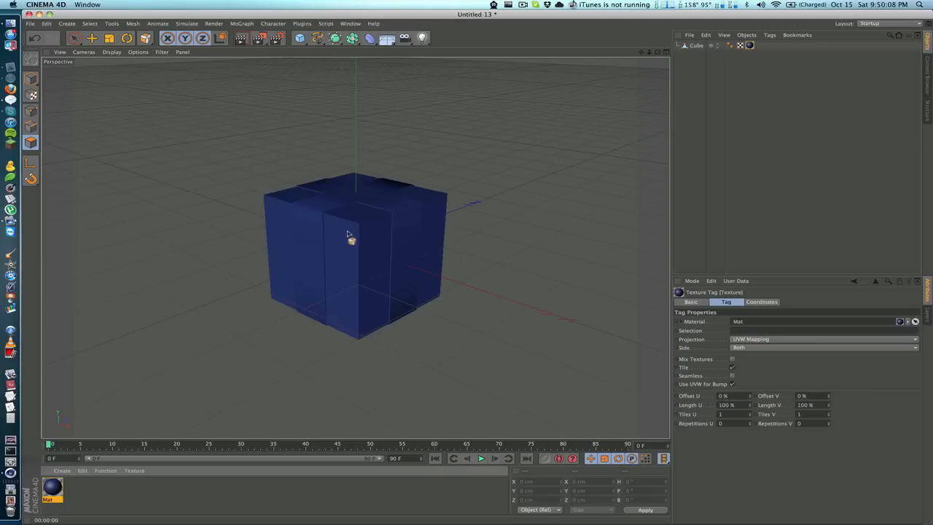
pyautogui.moveTo(372, 331)
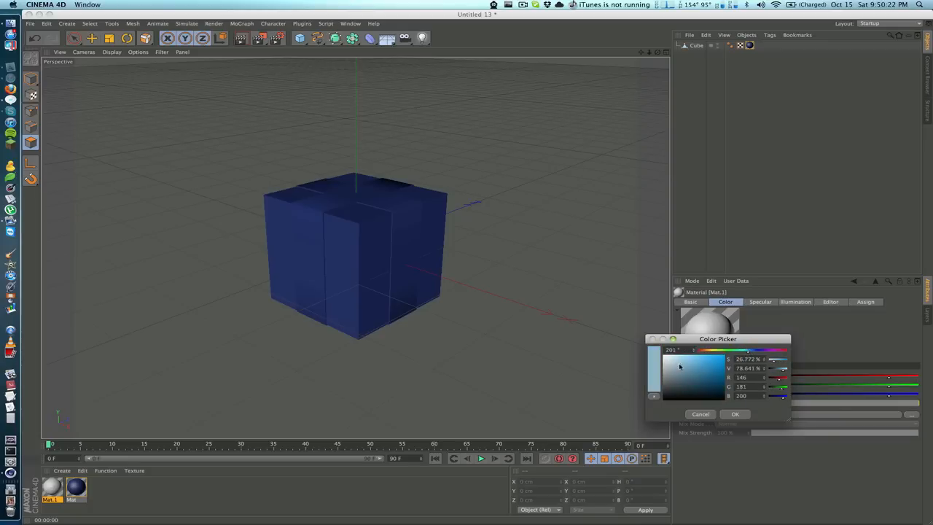
# - Create material Mat.1 coloured light blue, RGB 87/164/205
pyautogui.click(697, 366)
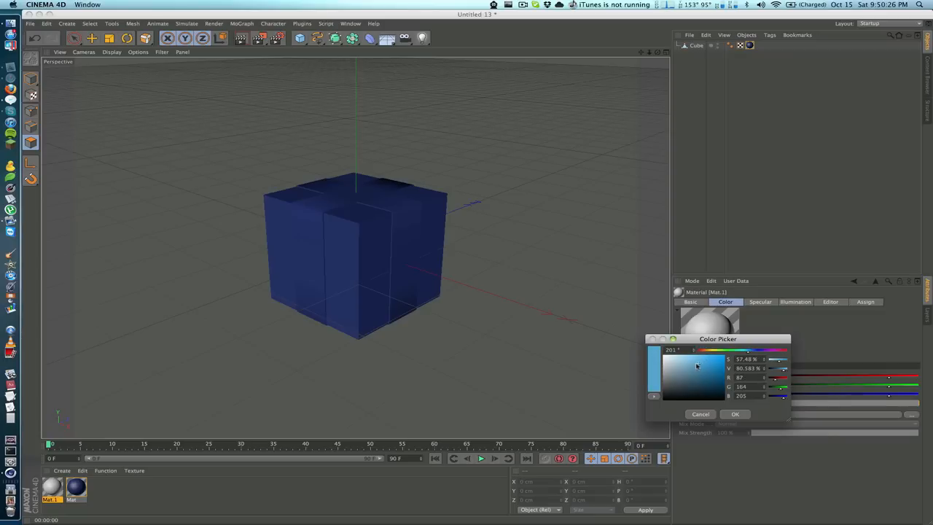
pyautogui.click(735, 414)
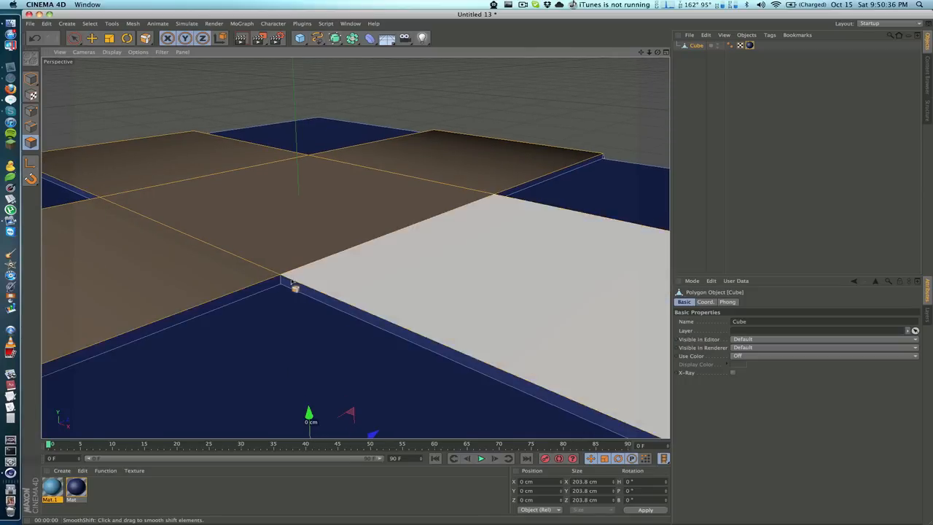
# - Smooth Shift the ribbon, then select the box polygons outside the ribbon bands
pyautogui.moveTo(295, 280); pyautogui.dragTo(306, 212)
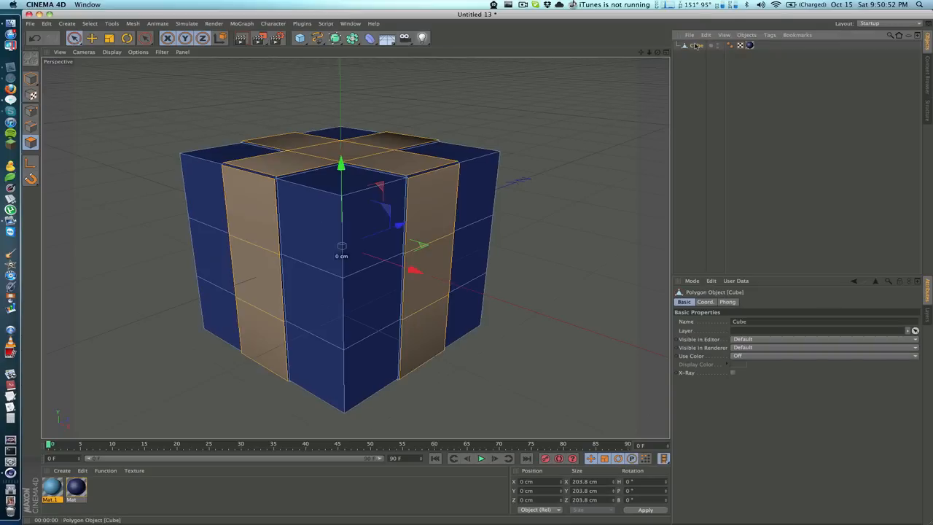
pyautogui.click(343, 219)
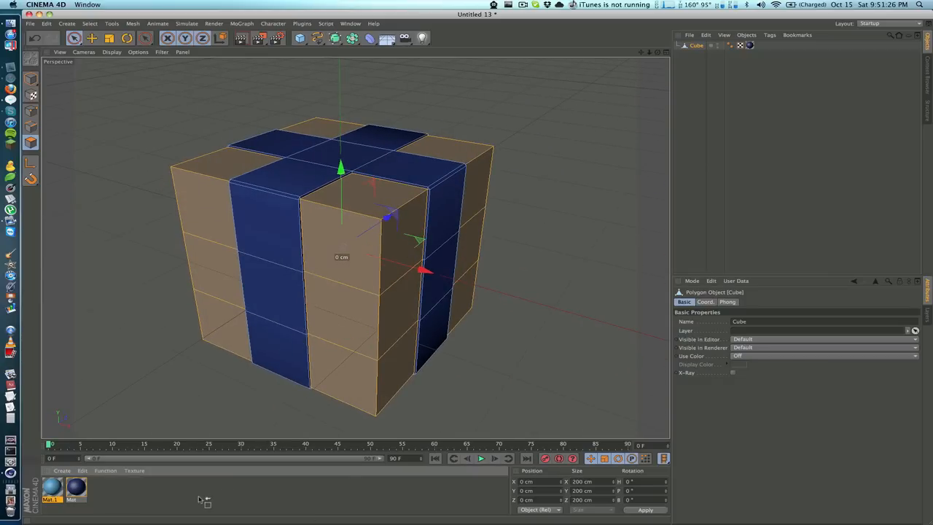
pyautogui.click(90, 23)
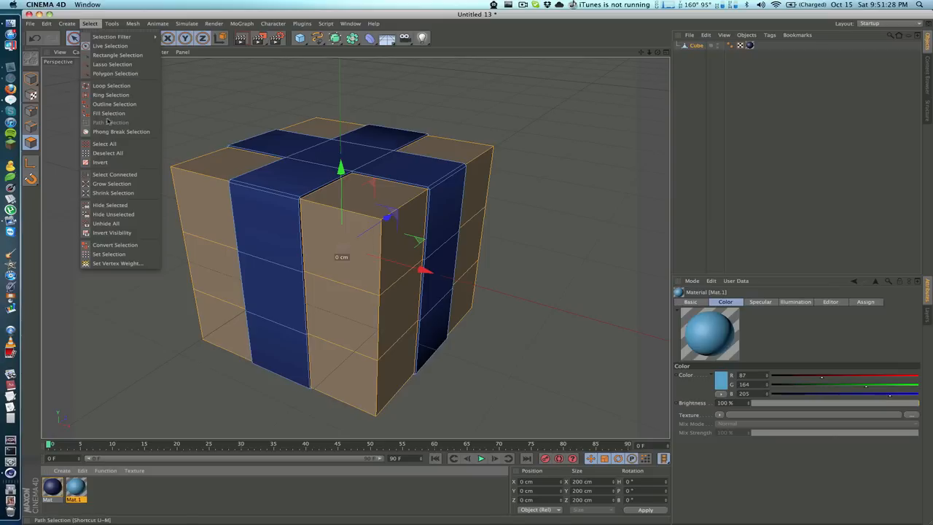
pyautogui.moveTo(100, 162)
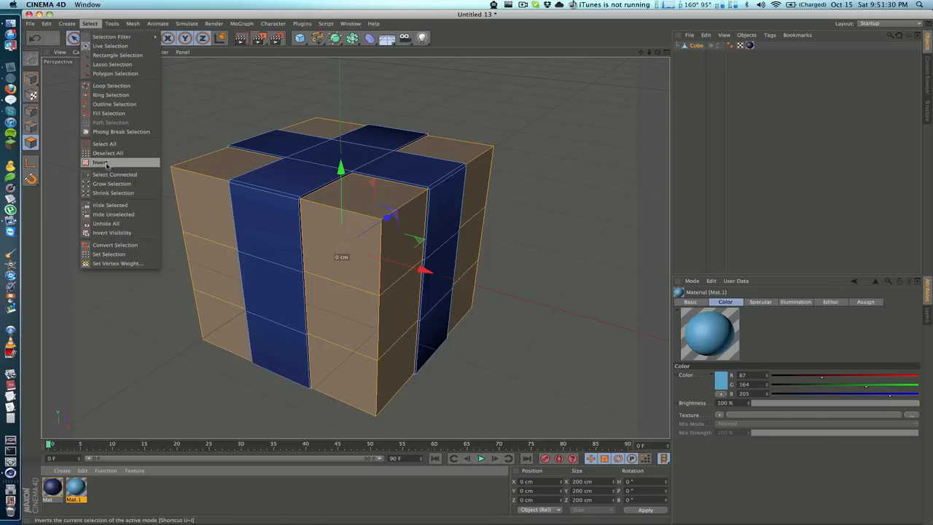
pyautogui.click(102, 162)
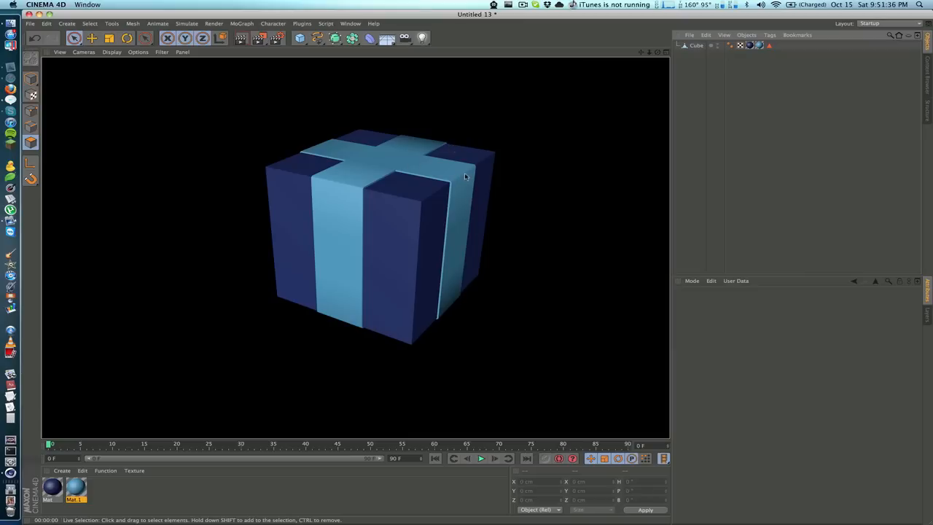
pyautogui.moveTo(286, 232)
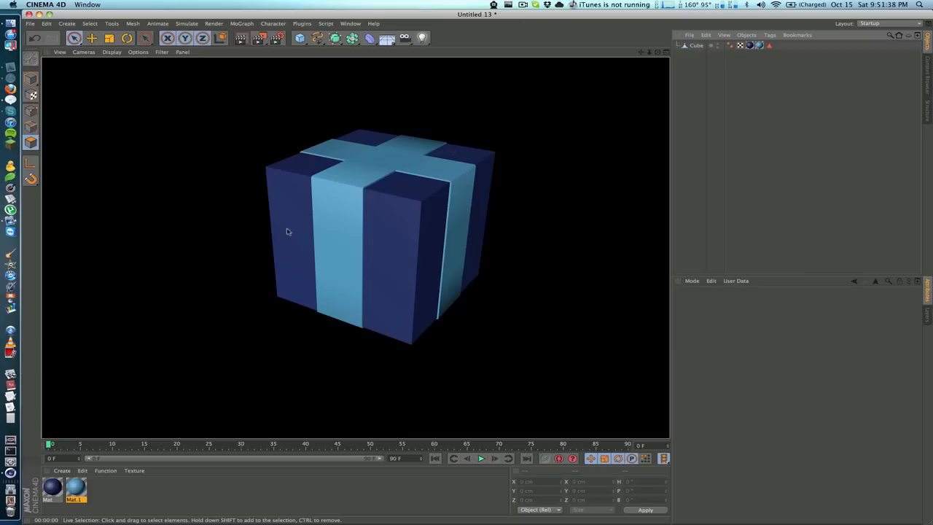
pyautogui.moveTo(460, 309)
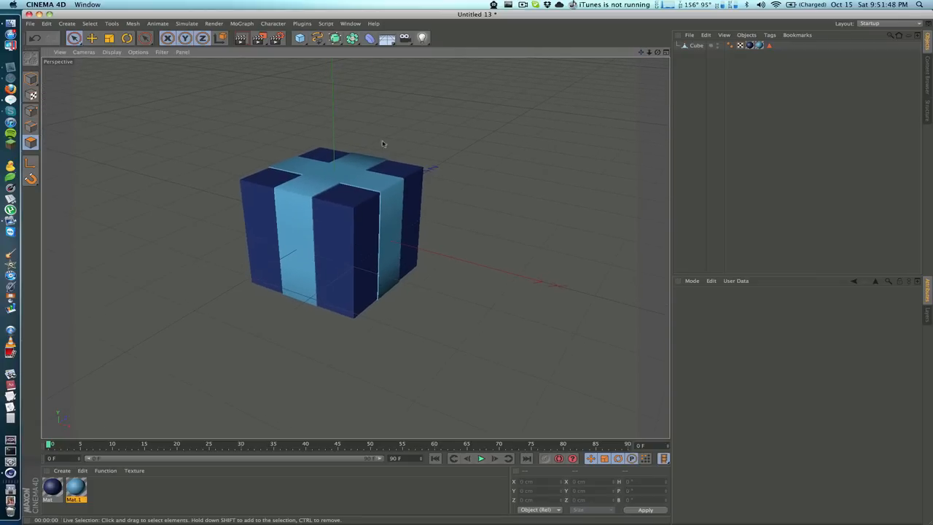
# - Duplicate the box as Cube.1, raise it above the original and widen it on X and Z
pyautogui.click(696, 45)
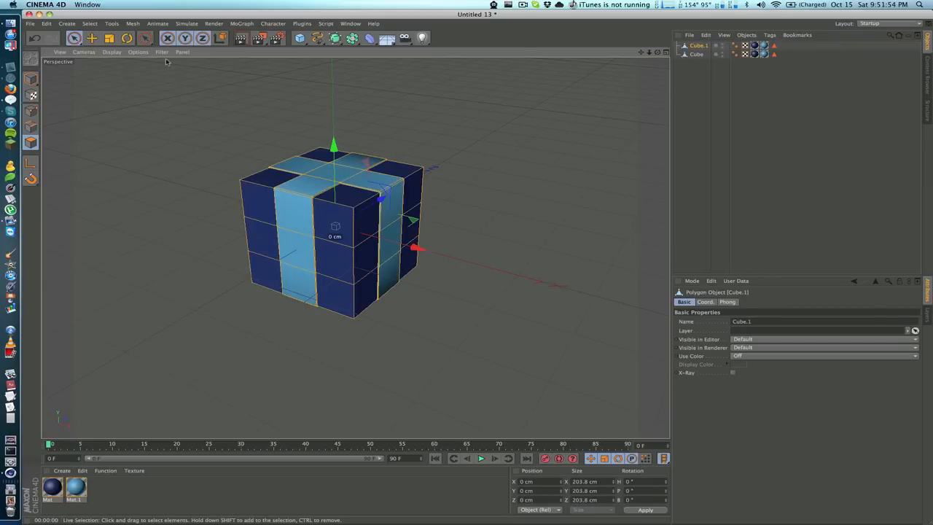
pyautogui.moveTo(333, 143); pyautogui.dragTo(333, 73)
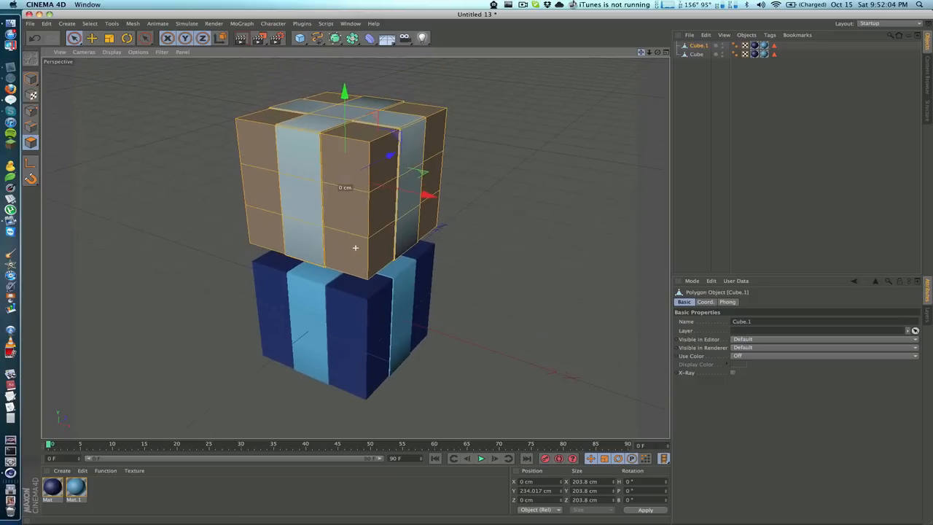
pyautogui.click(91, 38)
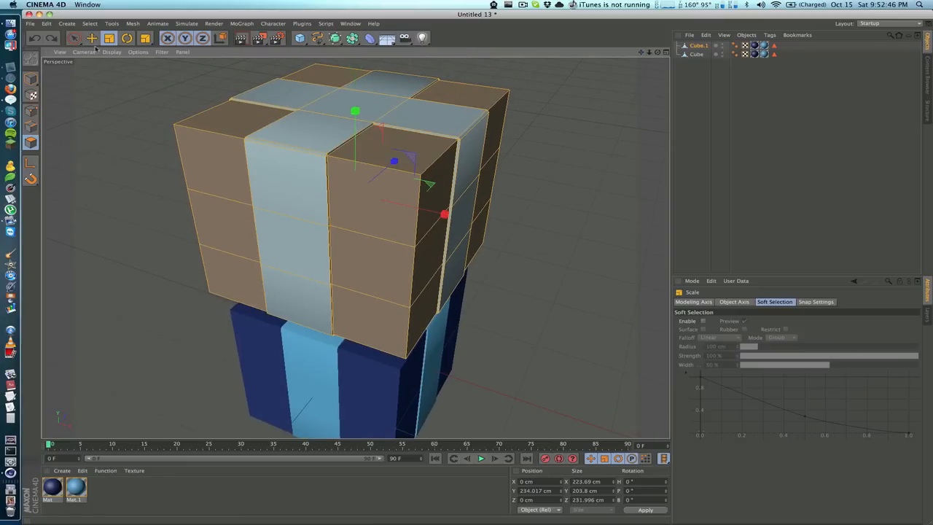
# - Select and adjust the lid's lower polygons into a shallow cap, and add a Floor
pyautogui.click(73, 38)
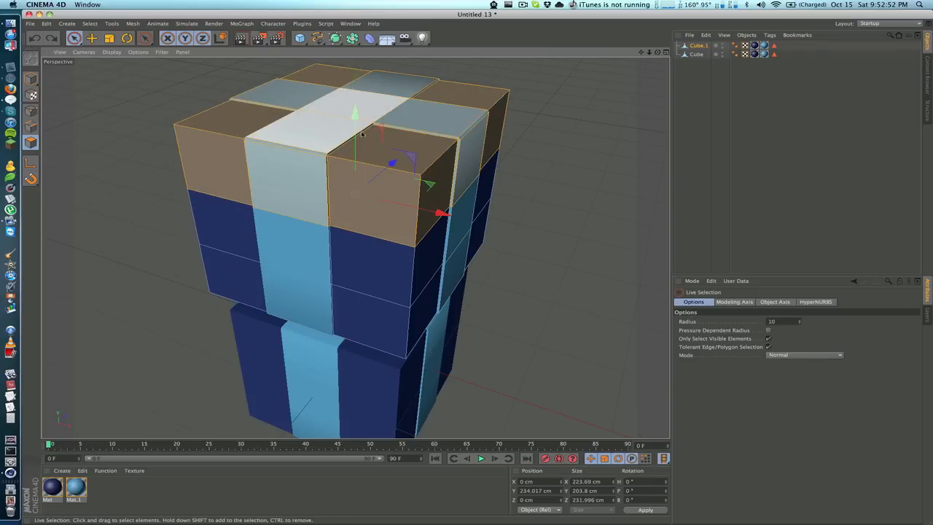
pyautogui.moveTo(364, 145); pyautogui.dragTo(357, 248)
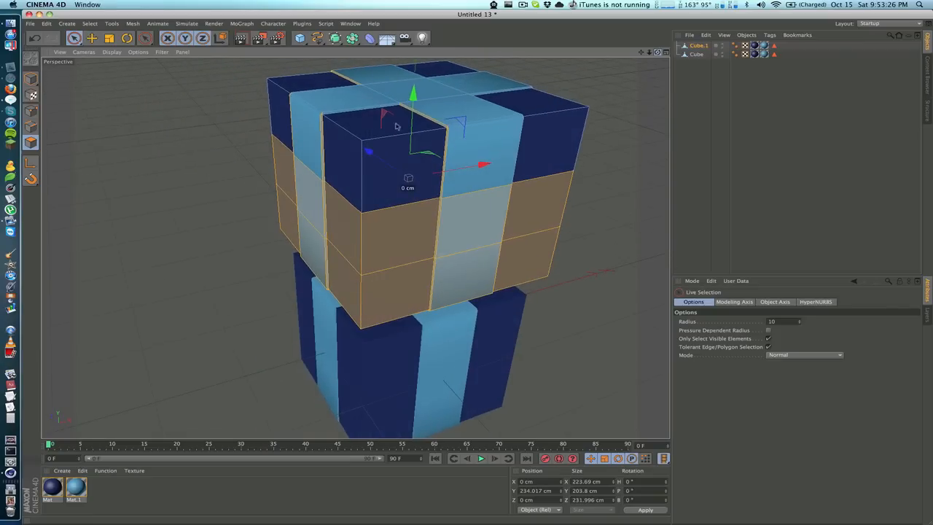
pyautogui.click(416, 110)
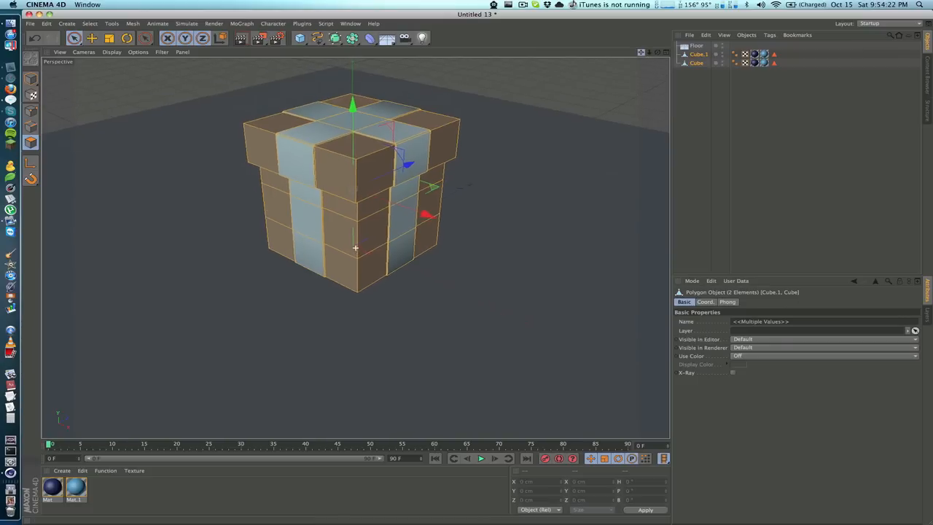
# - Add a Sky, a light grey floor material (RGB 203/203/203) and a Light
pyautogui.click(387, 38)
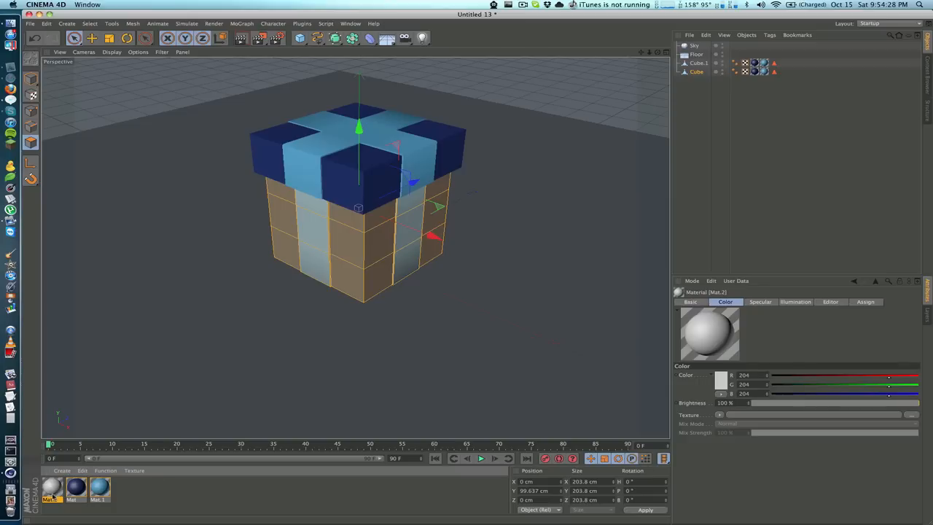
pyautogui.click(720, 375)
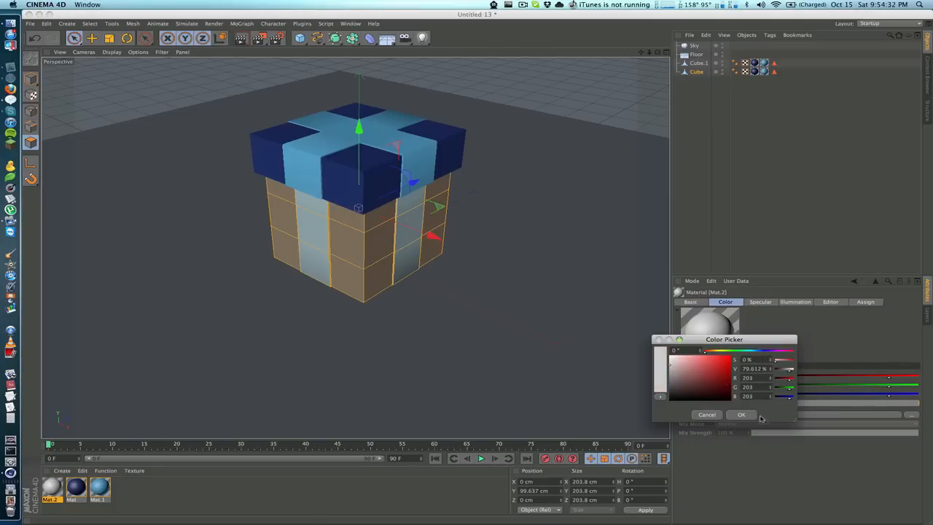
pyautogui.click(741, 415)
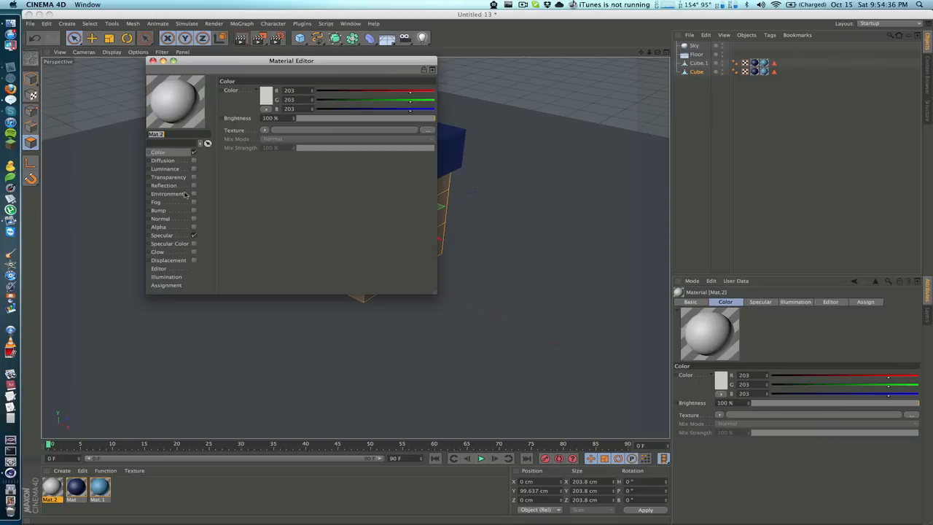
pyautogui.click(164, 185)
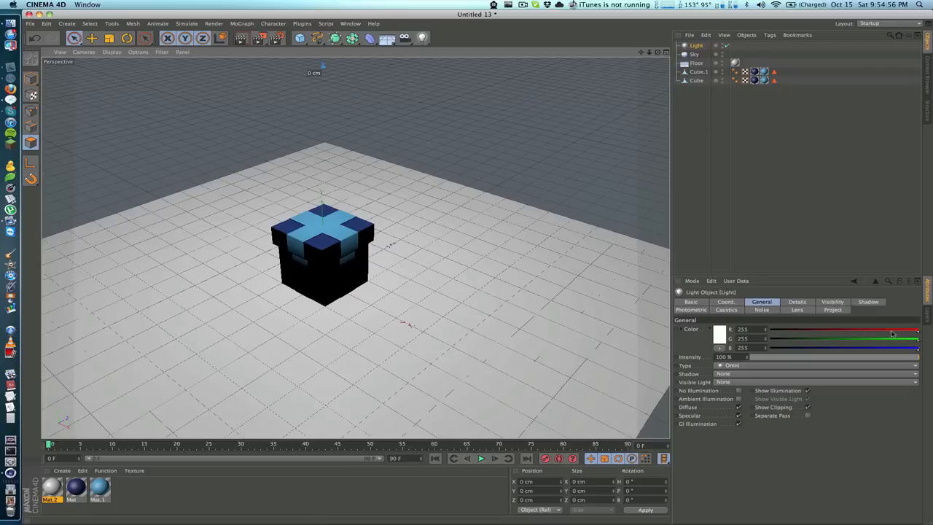
# - Tint the light to 187/216/255 at 80% intensity with soft shadow maps
pyautogui.moveTo(916, 329); pyautogui.dragTo(890, 329)
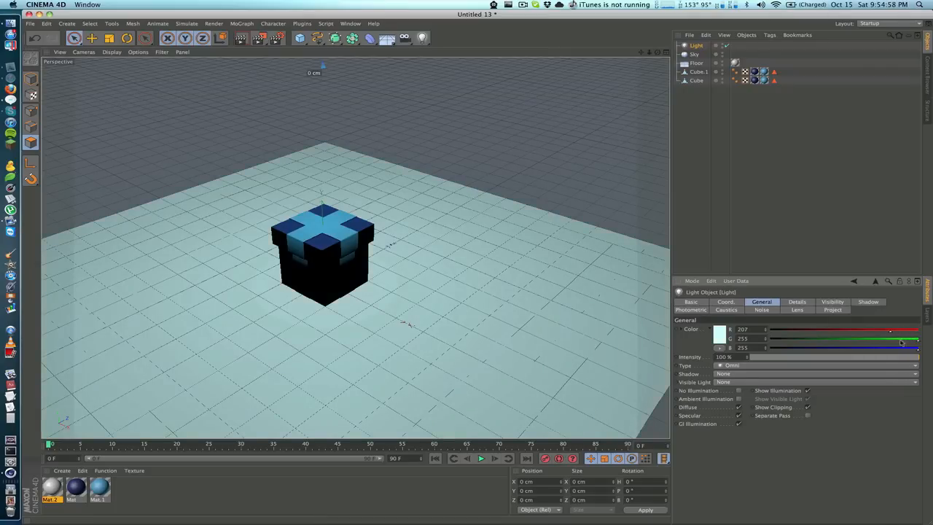
pyautogui.moveTo(897, 338); pyautogui.dragTo(889, 338)
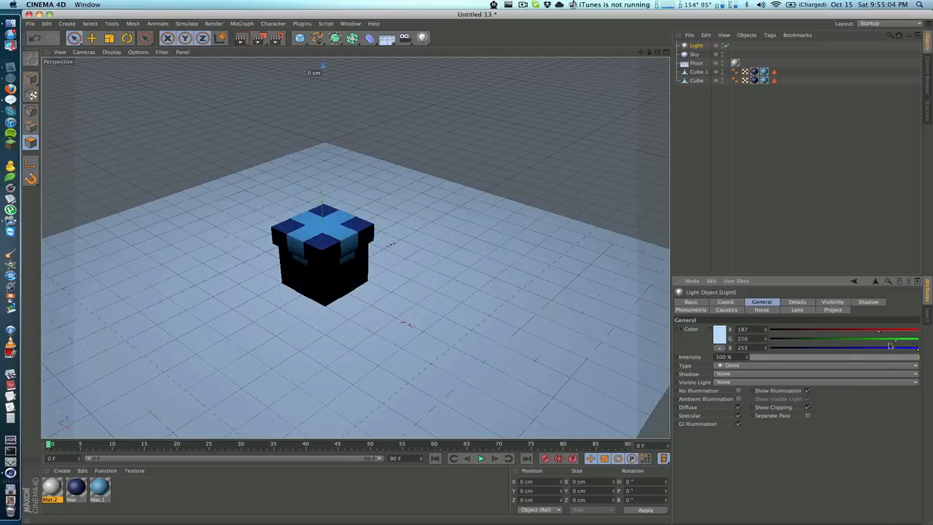
pyautogui.moveTo(861, 359)
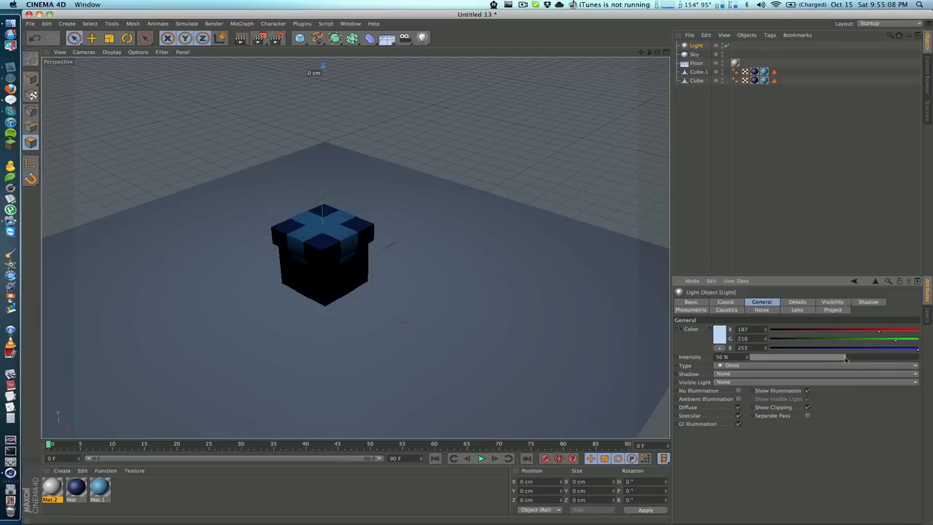
pyautogui.moveTo(846, 357); pyautogui.dragTo(886, 357)
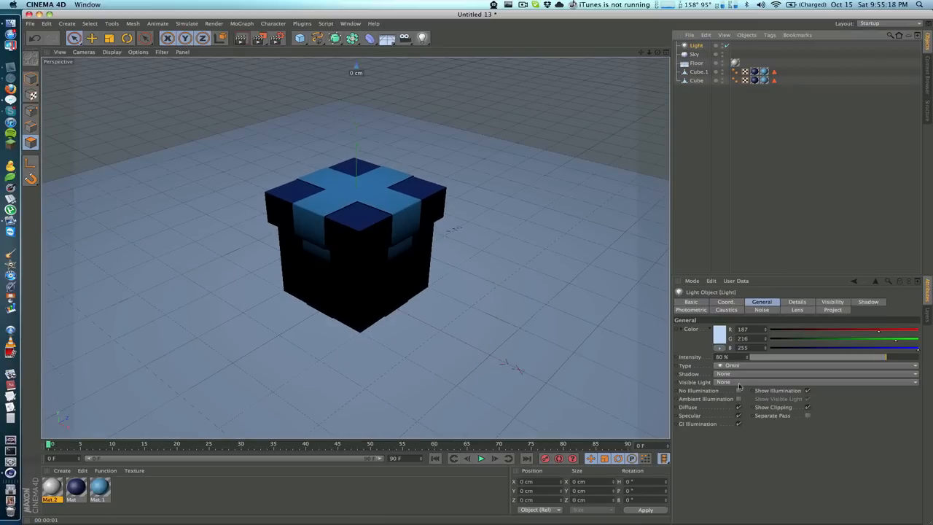
pyautogui.click(813, 373)
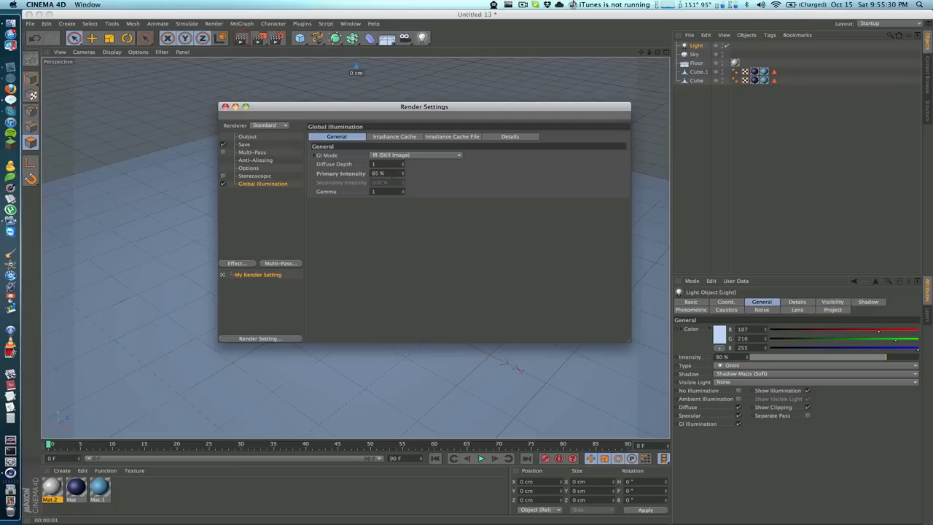
# - Add the Ambient Occlusion effect in Render Settings and close the window
pyautogui.click(236, 263)
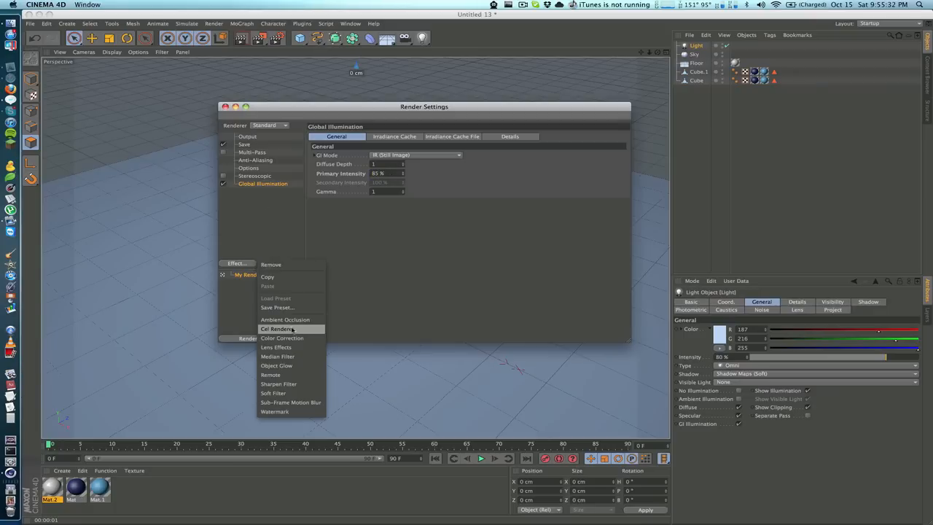
pyautogui.click(285, 319)
pyautogui.write('35')
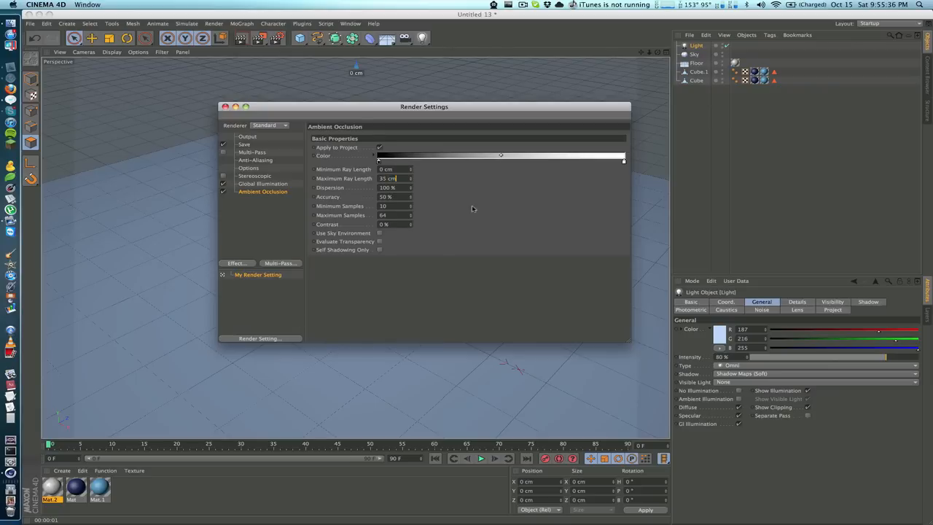
pyautogui.click(226, 106)
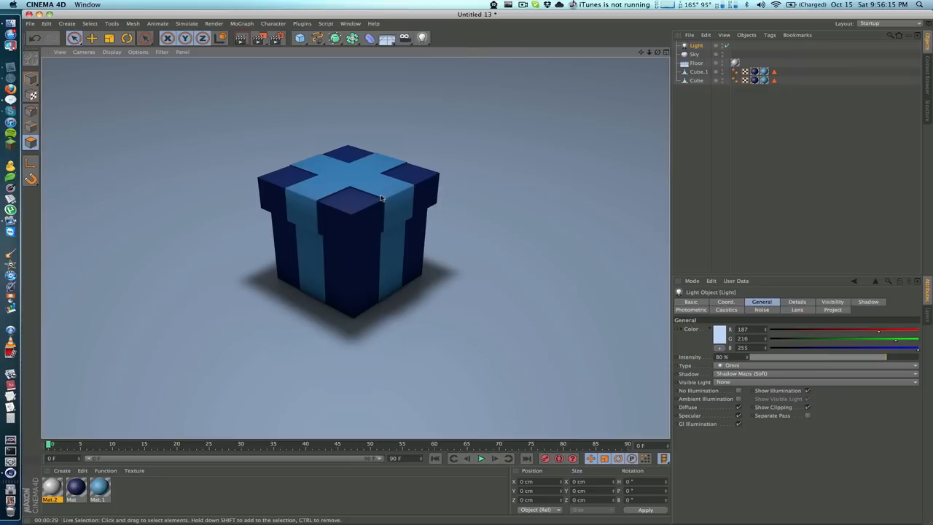
pyautogui.moveTo(377, 217)
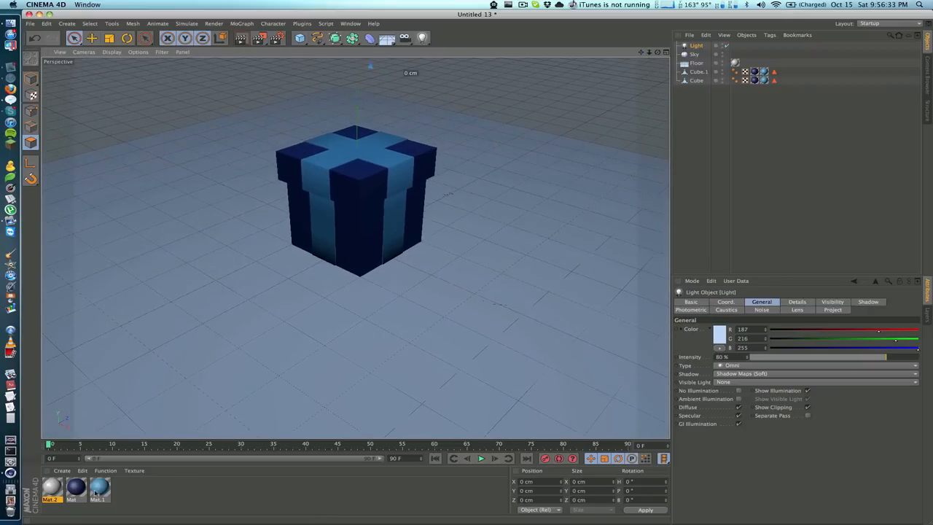
# - Select the Floor's Mat.2 texture tag to edit its material
pyautogui.click(99, 488)
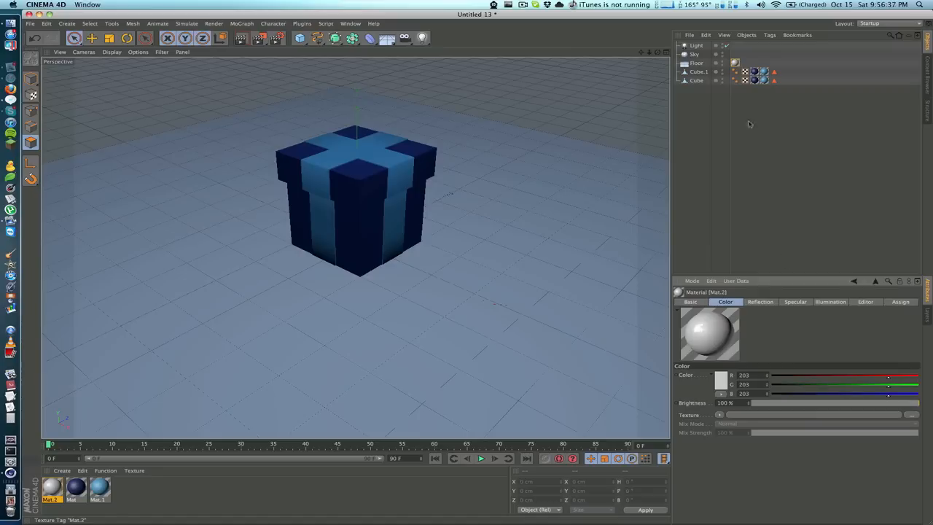
# - Set the floor material's reflection to 20% and make new Mat.3 pure white (255/255/255)
pyautogui.click(760, 301)
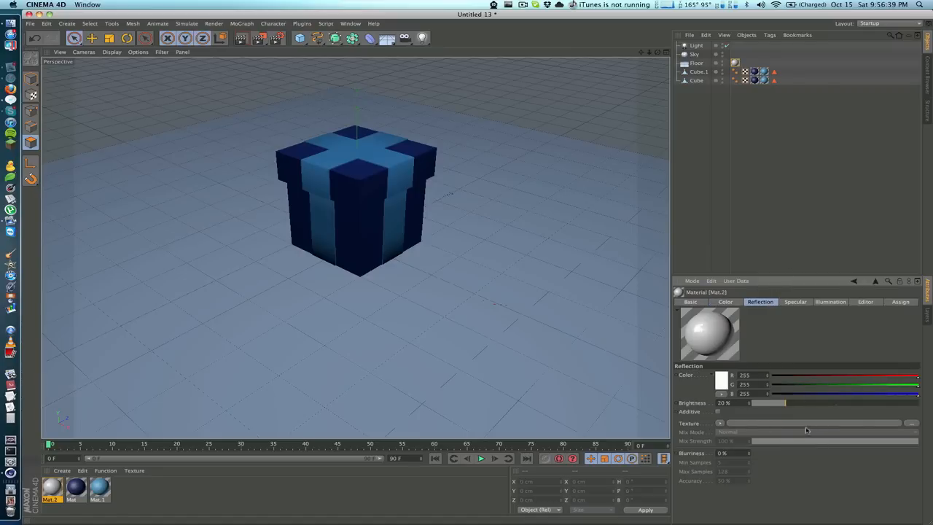
pyautogui.moveTo(788, 403); pyautogui.dragTo(844, 403)
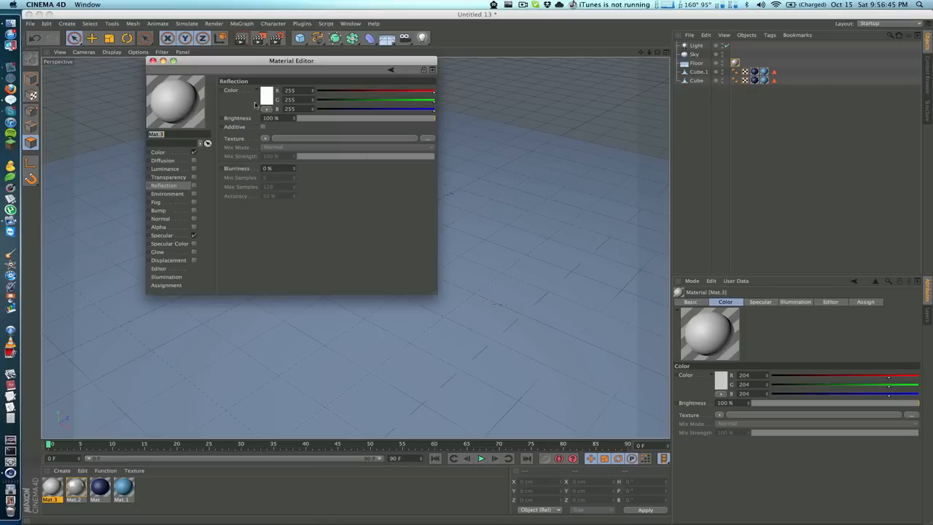
pyautogui.click(267, 96)
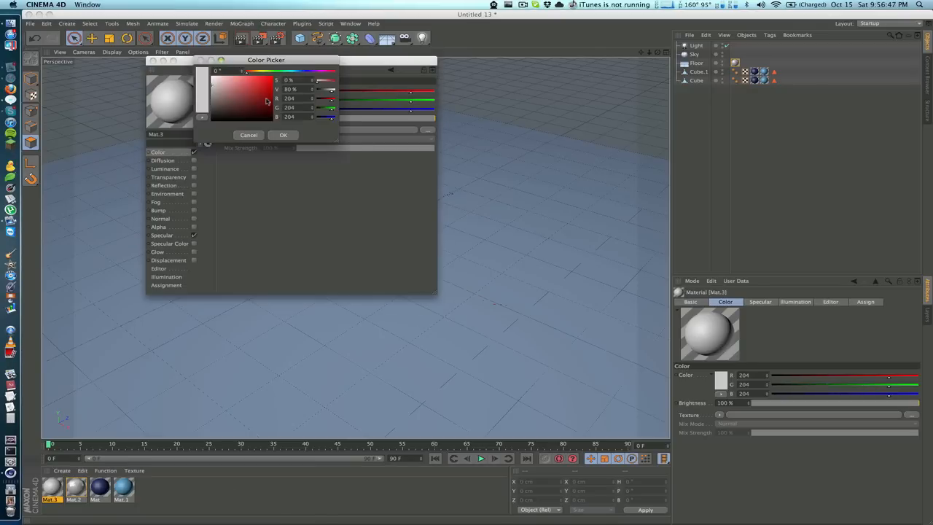
pyautogui.click(283, 135)
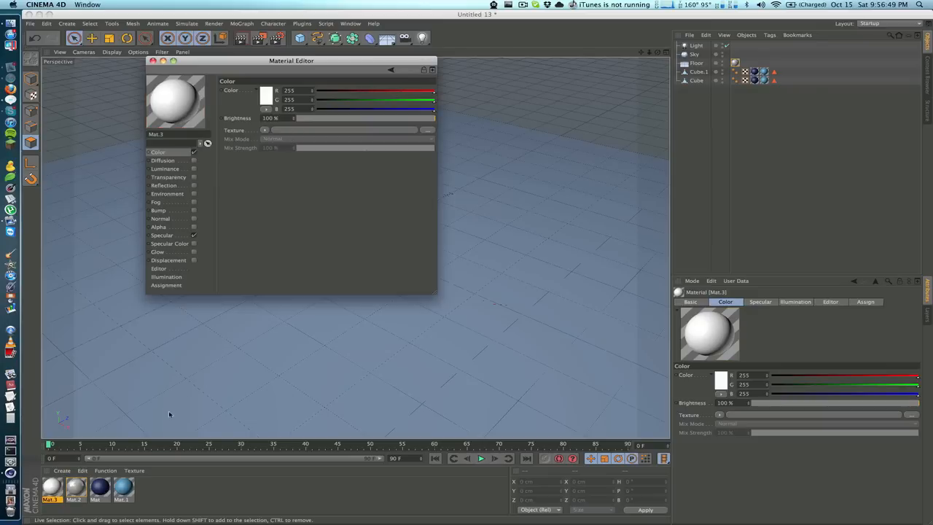